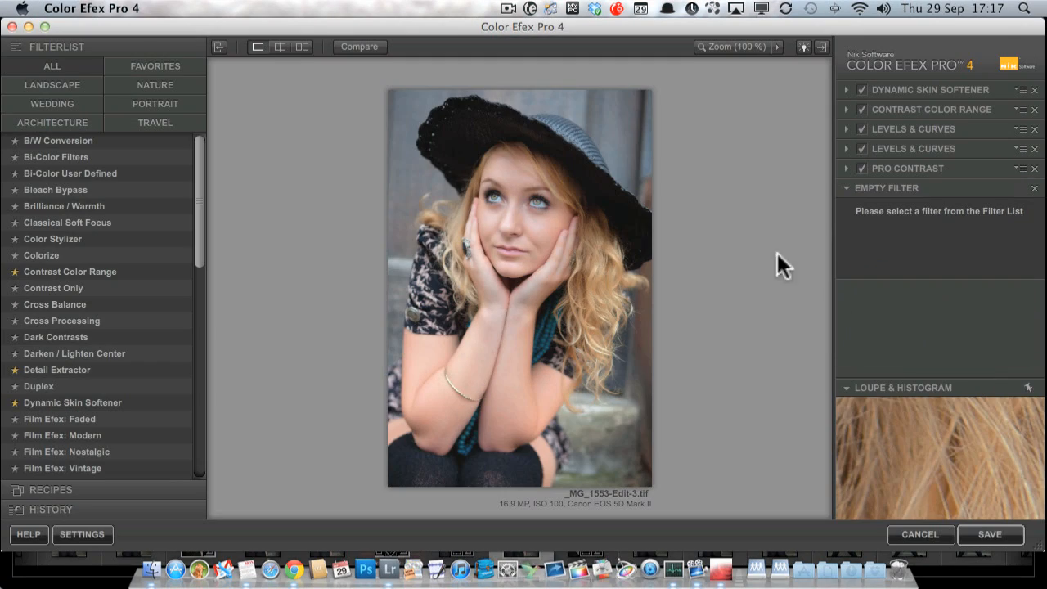
# - Add the Vignette filter from the filter list to darken the portrait's edges
pyautogui.scroll(-3)
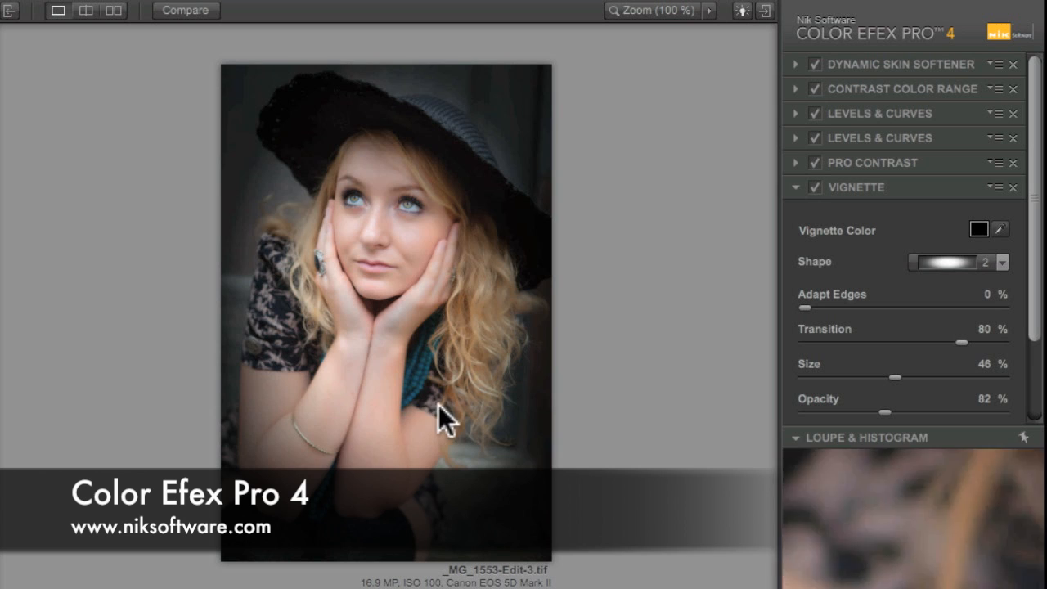
pyautogui.moveTo(458, 330)
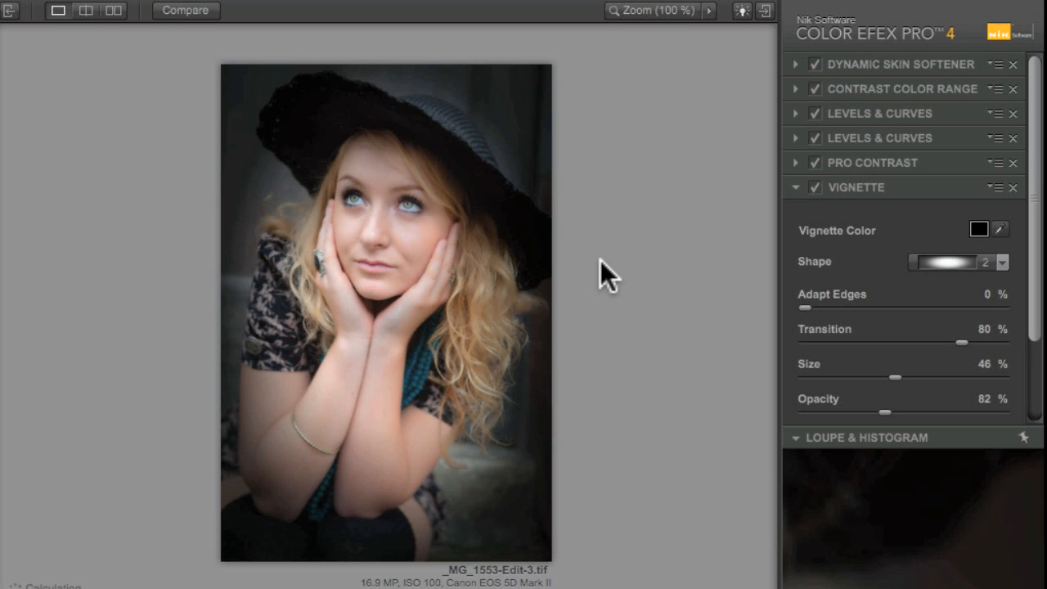
# - Try vignette shapes 2 and 4, then settle on shape 2
pyautogui.click(1001, 262)
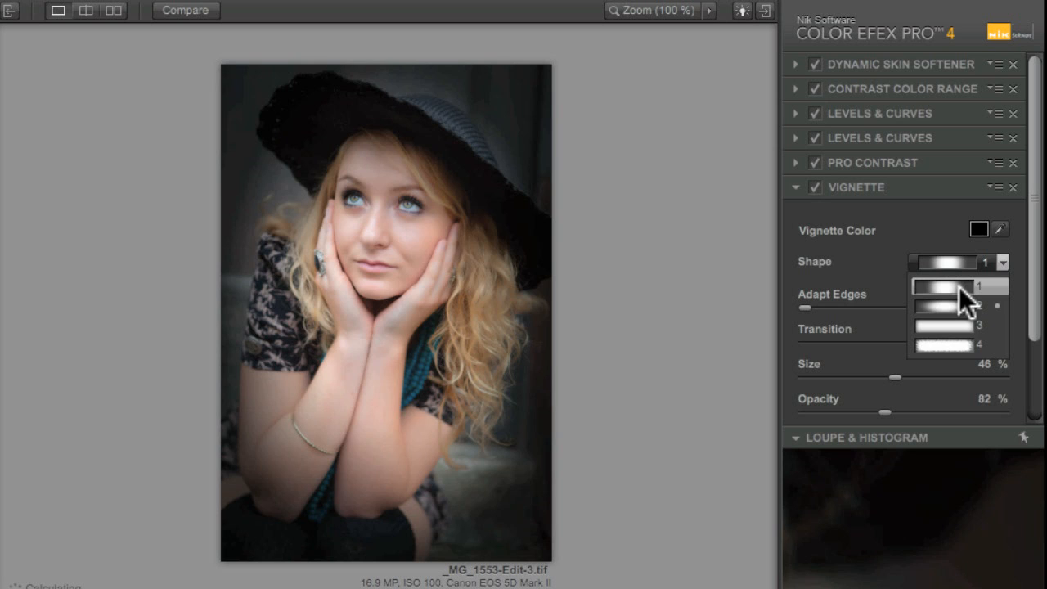
pyautogui.click(949, 306)
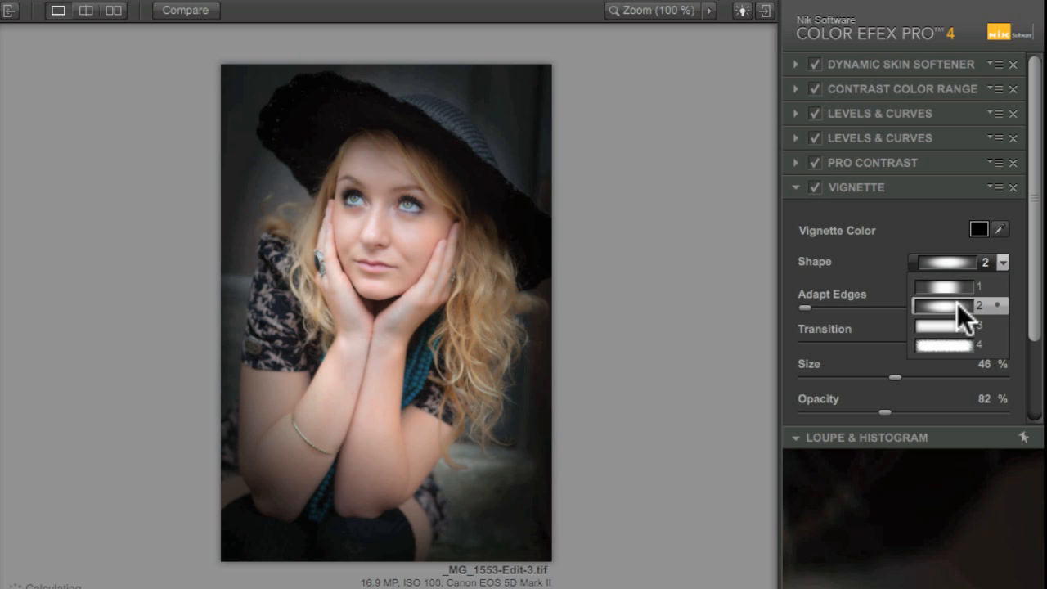
pyautogui.click(942, 343)
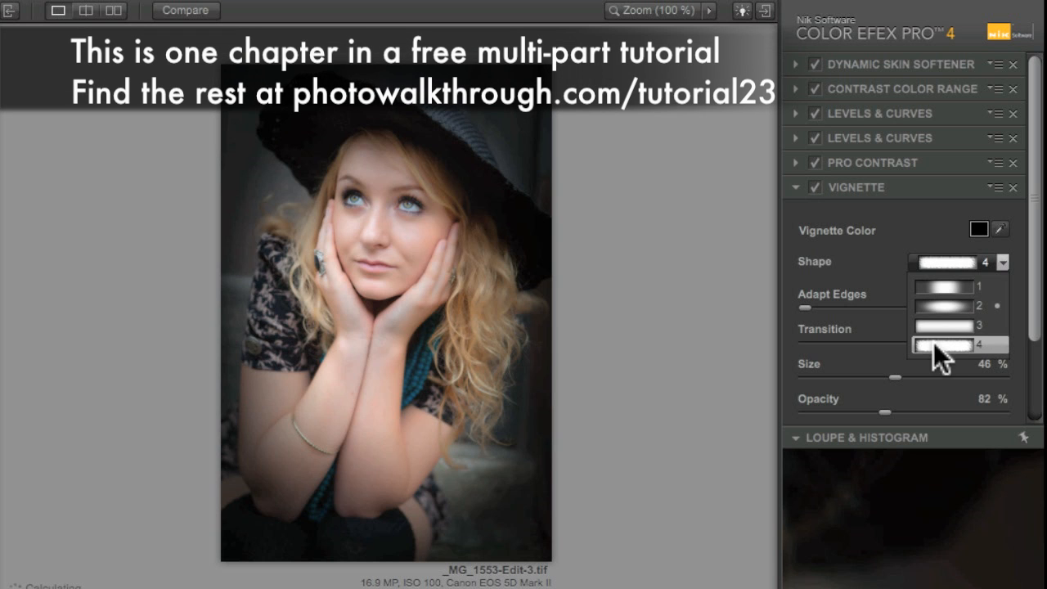
pyautogui.click(957, 343)
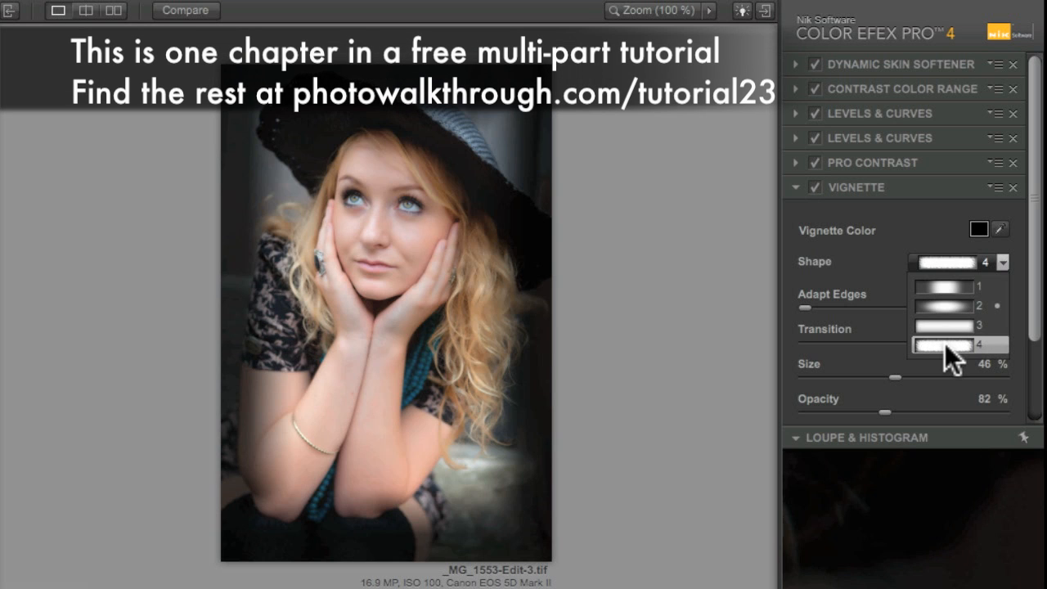
pyautogui.click(956, 306)
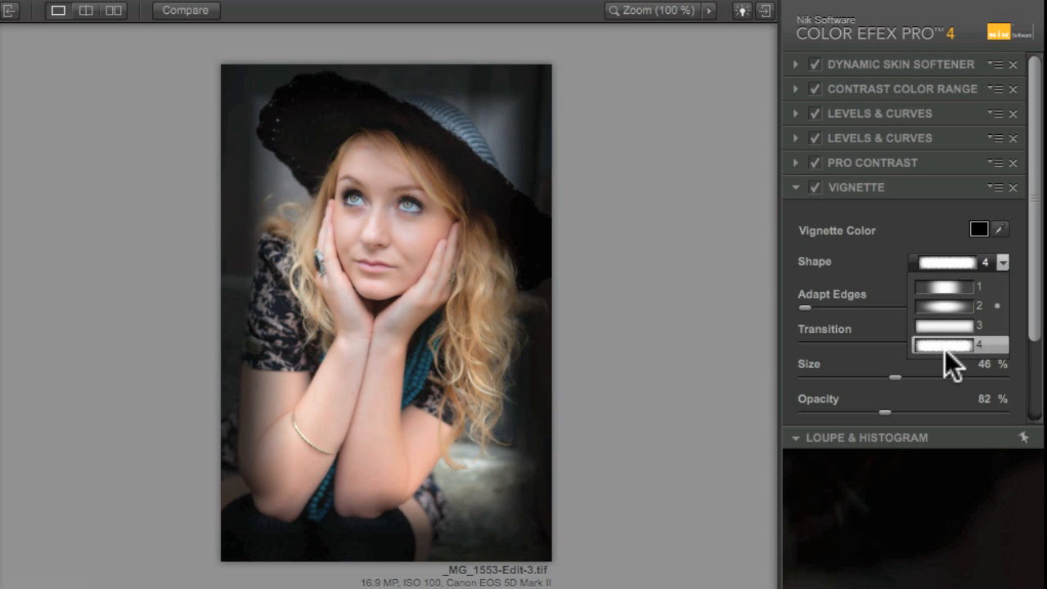
pyautogui.click(942, 306)
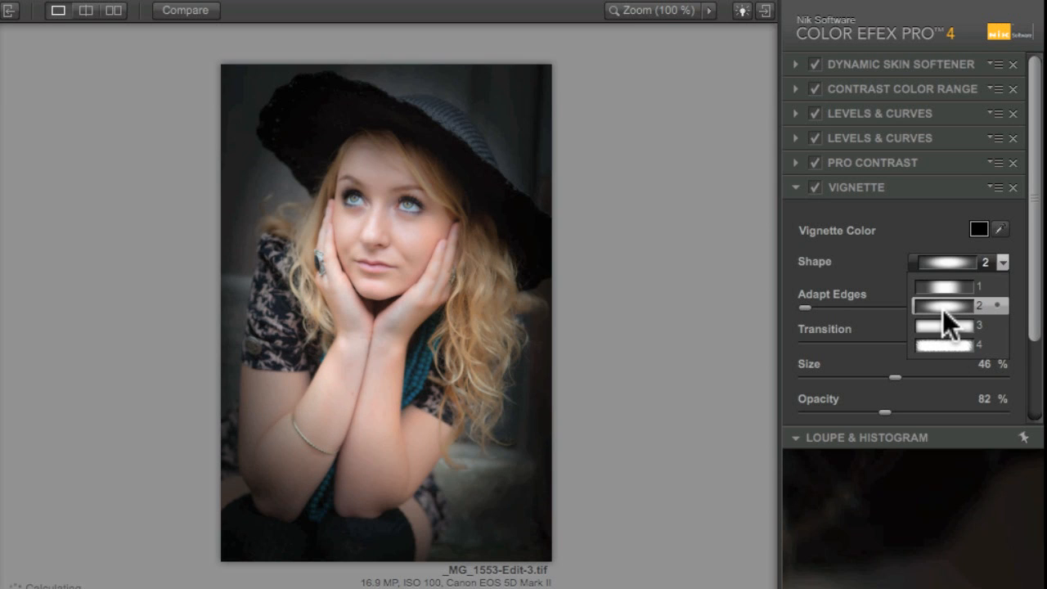
pyautogui.click(945, 306)
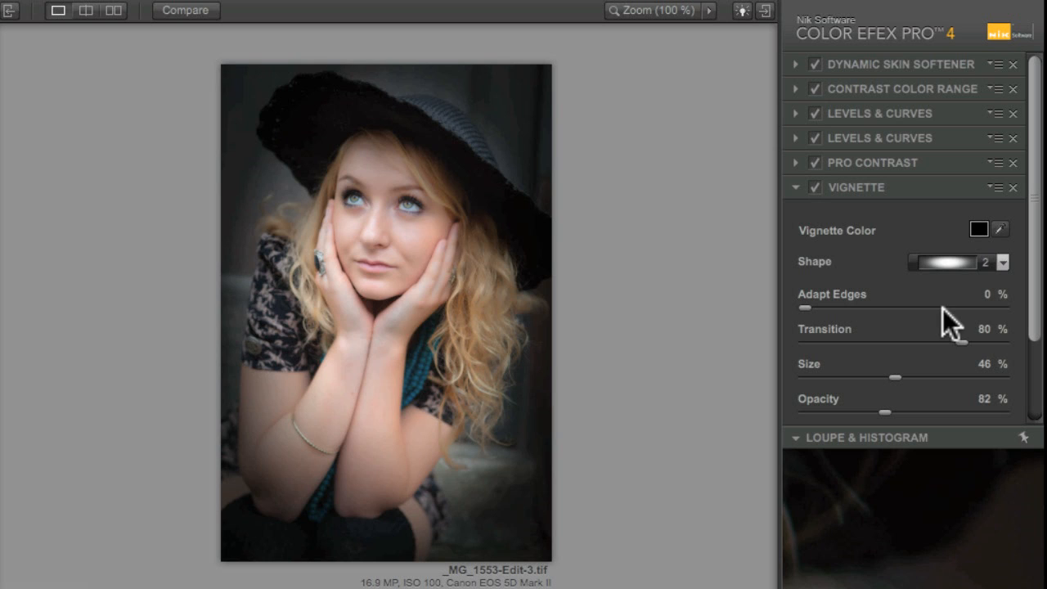
pyautogui.moveTo(842, 314)
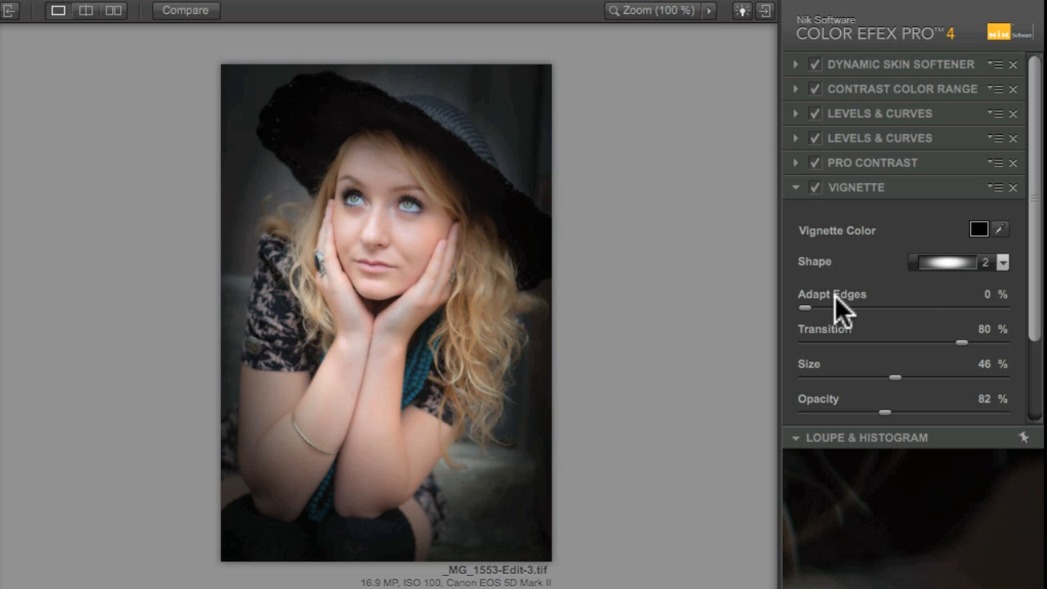
# - Set vignette Adapt Edges to 34%, Transition to 66% and Size to 48%
pyautogui.moveTo(805, 308); pyautogui.dragTo(877, 307)
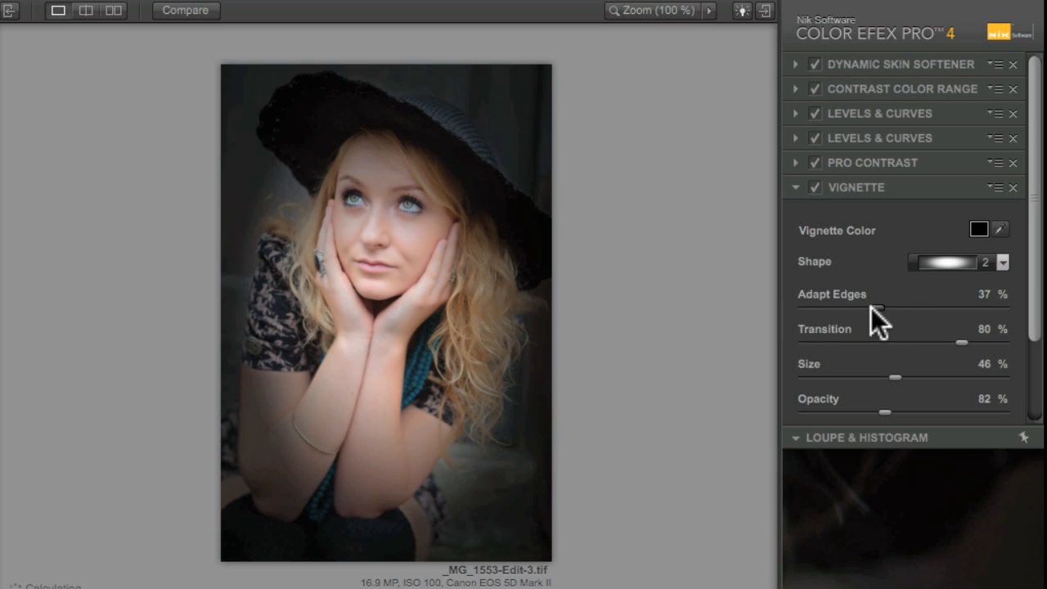
pyautogui.moveTo(880, 308); pyautogui.dragTo(981, 308)
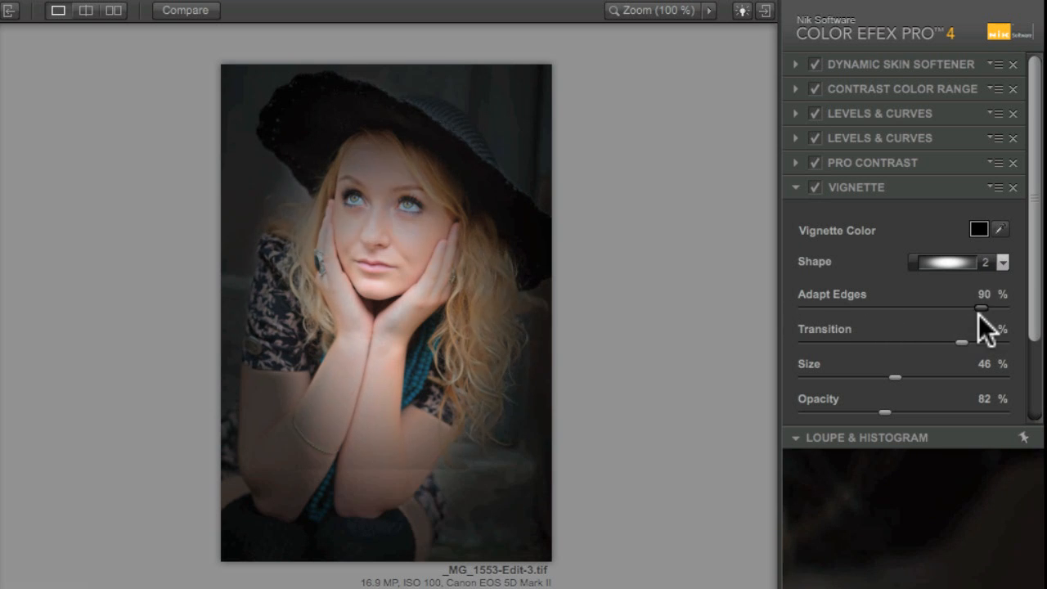
pyautogui.moveTo(981, 308); pyautogui.dragTo(870, 308)
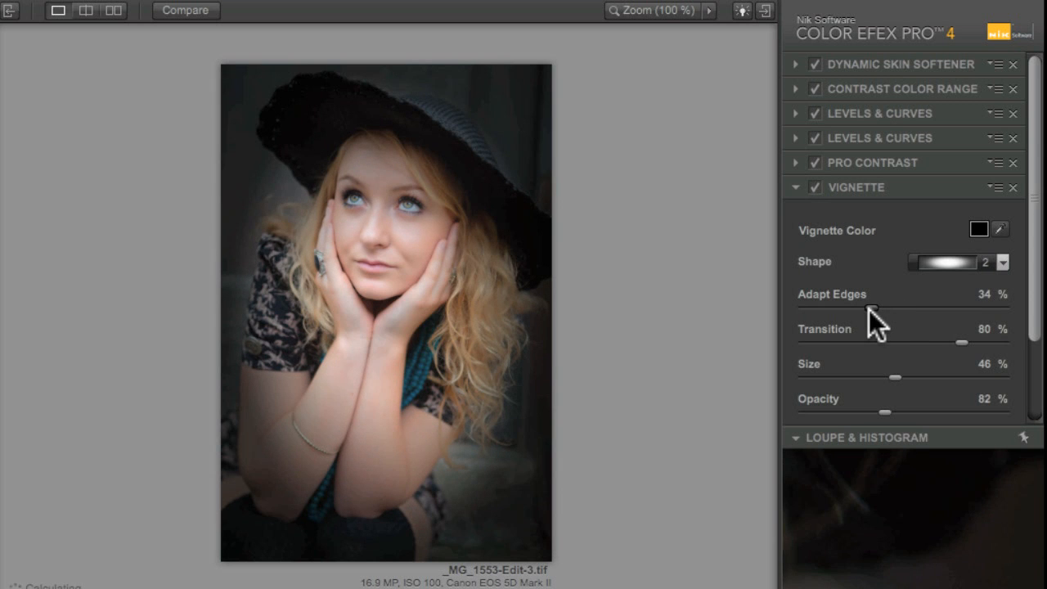
pyautogui.moveTo(961, 342); pyautogui.dragTo(875, 342)
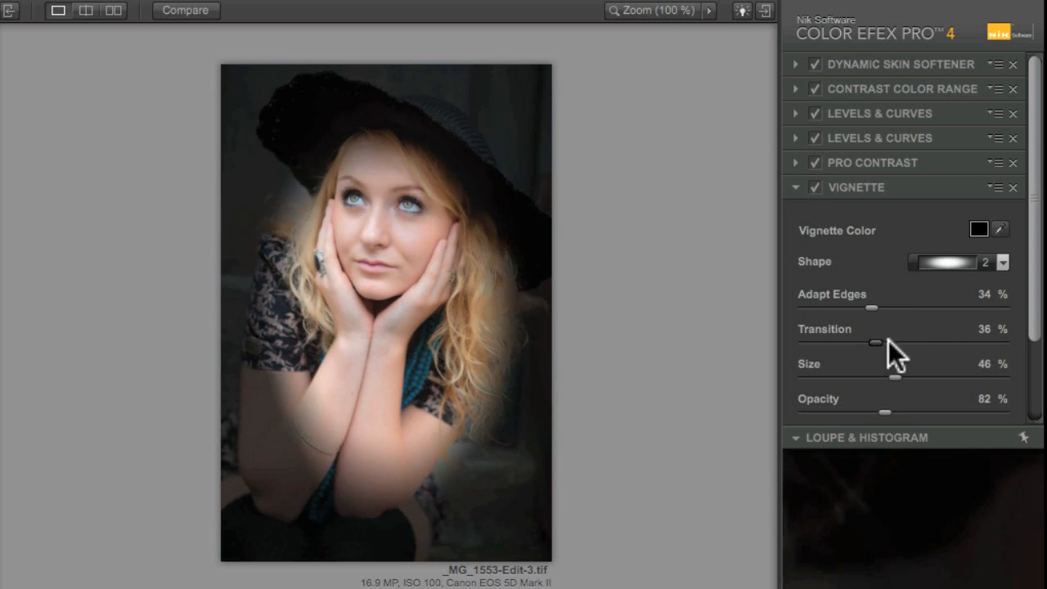
pyautogui.moveTo(877, 342); pyautogui.dragTo(936, 342)
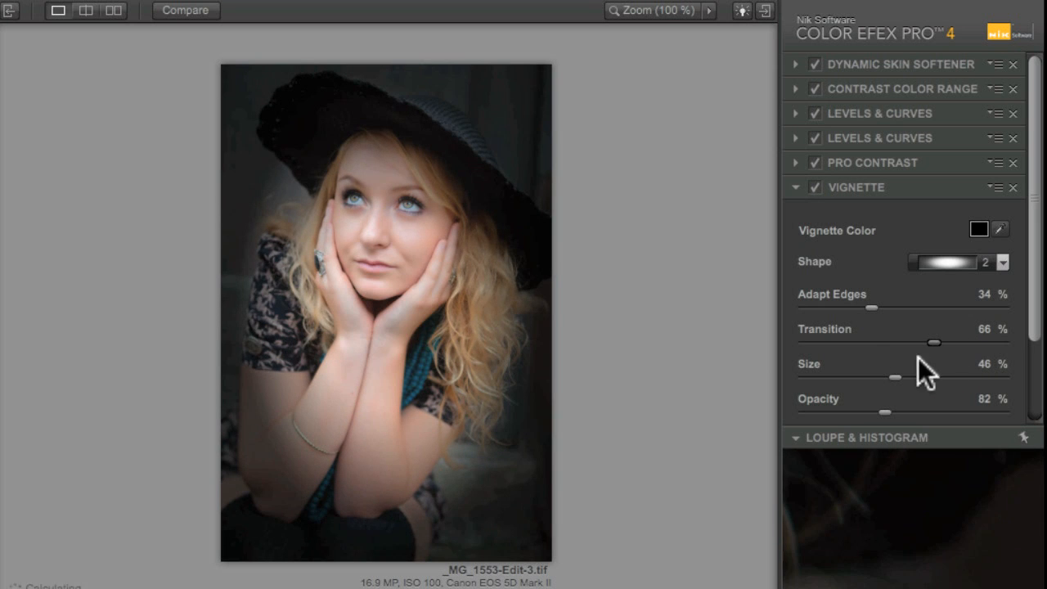
pyautogui.moveTo(895, 376); pyautogui.dragTo(899, 376)
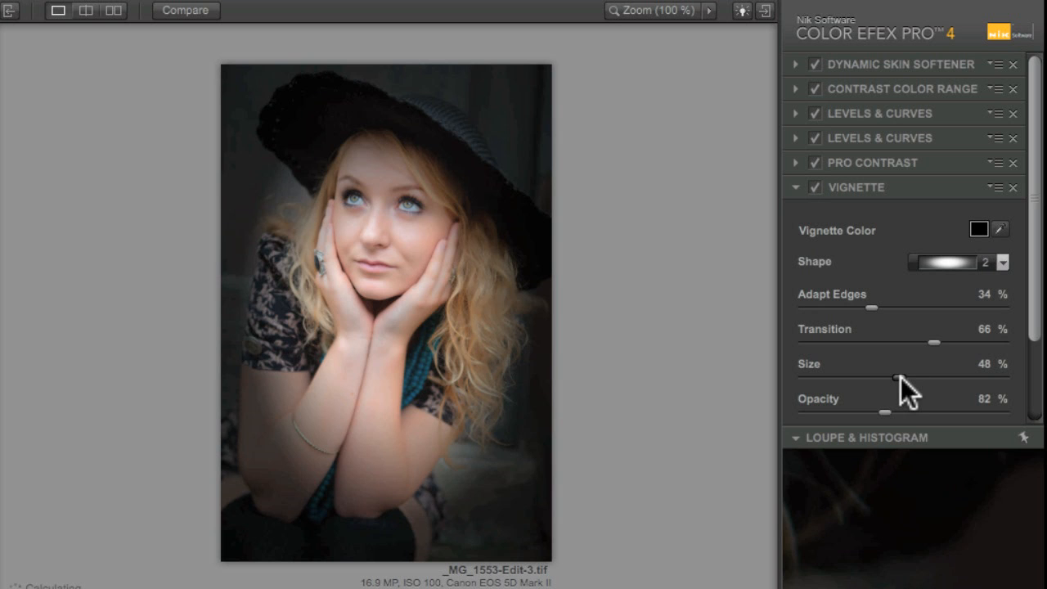
# - Lower the vignette opacity through 66% and 48%, then readjust it to about 82%
pyautogui.moveTo(885, 412); pyautogui.dragTo(870, 413)
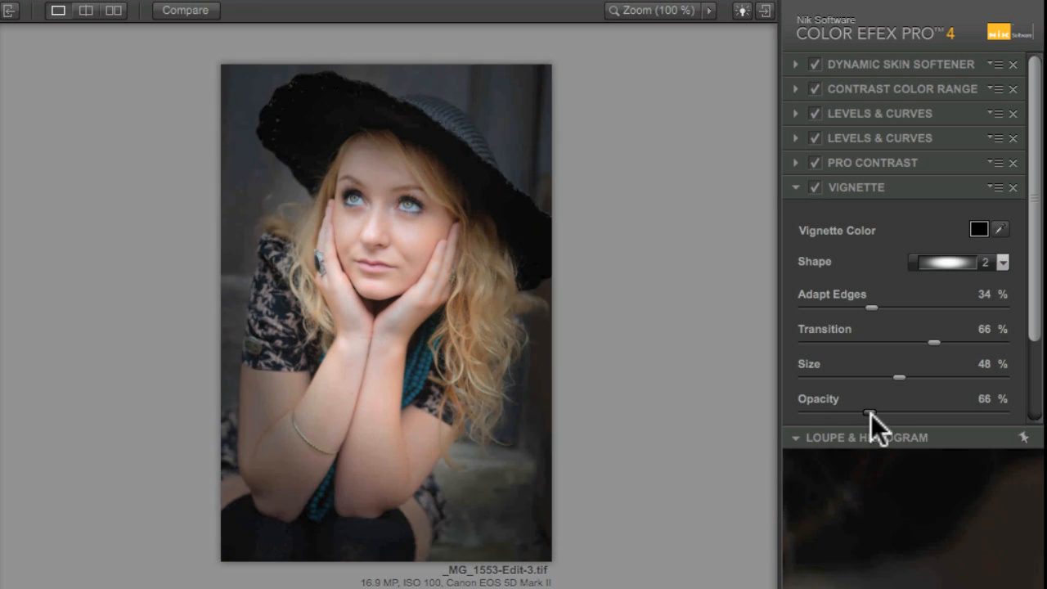
pyautogui.moveTo(870, 412); pyautogui.dragTo(849, 412)
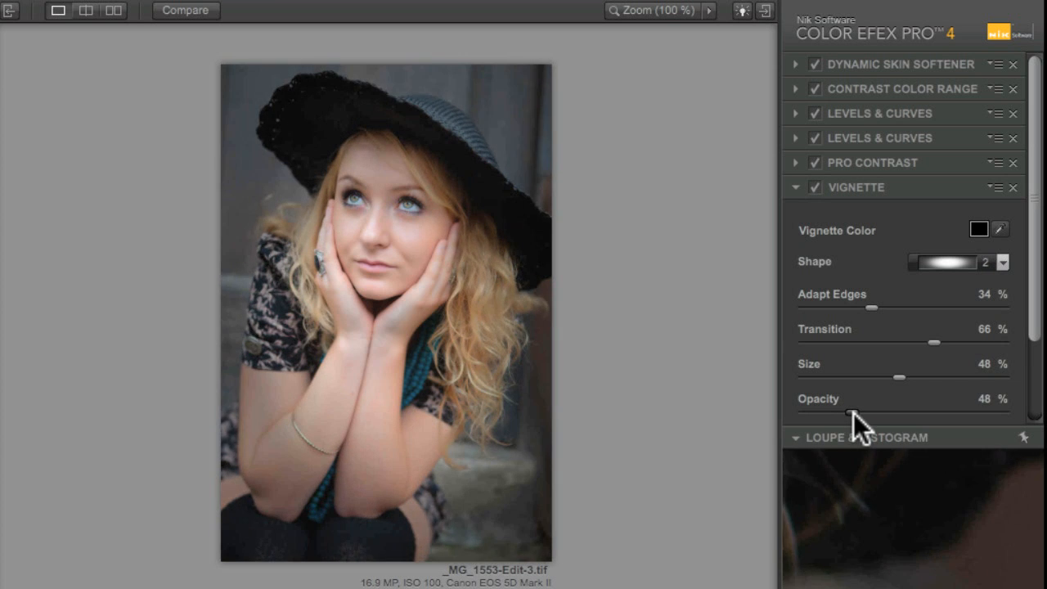
pyautogui.moveTo(853, 412); pyautogui.dragTo(896, 412)
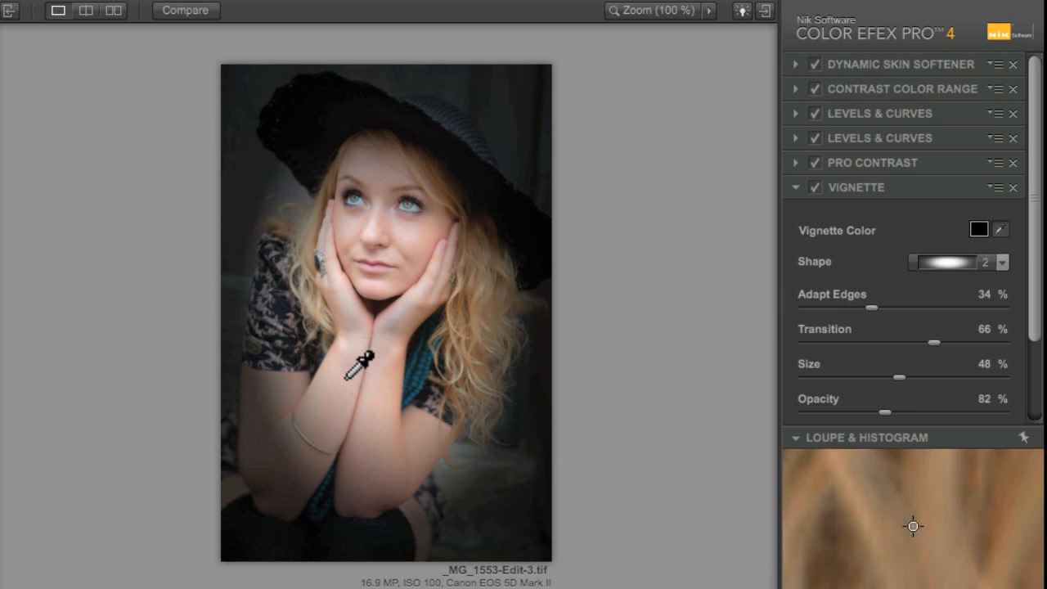
pyautogui.moveTo(428, 363)
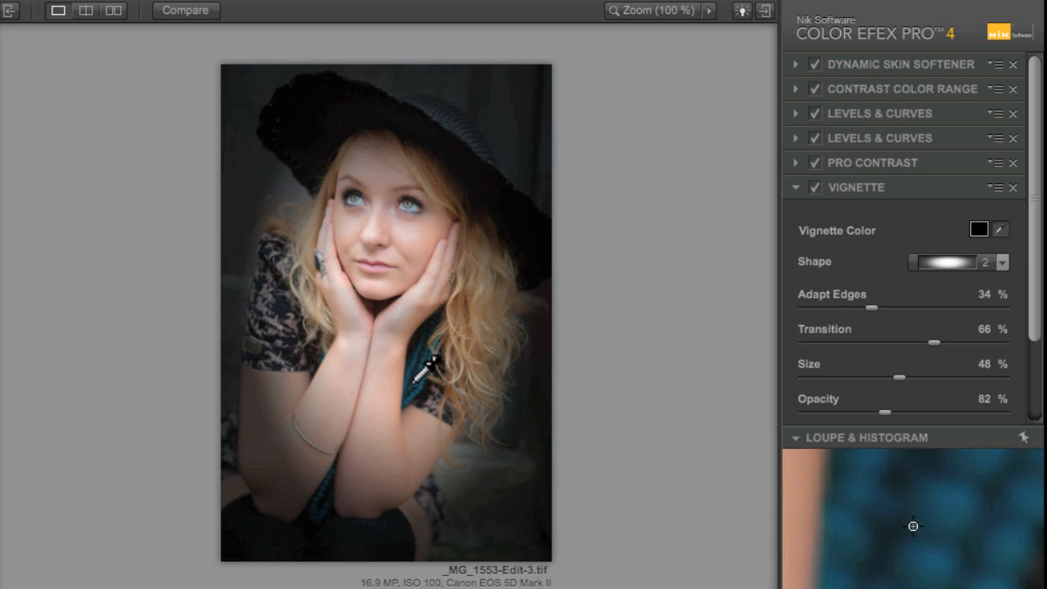
pyautogui.moveTo(438, 339)
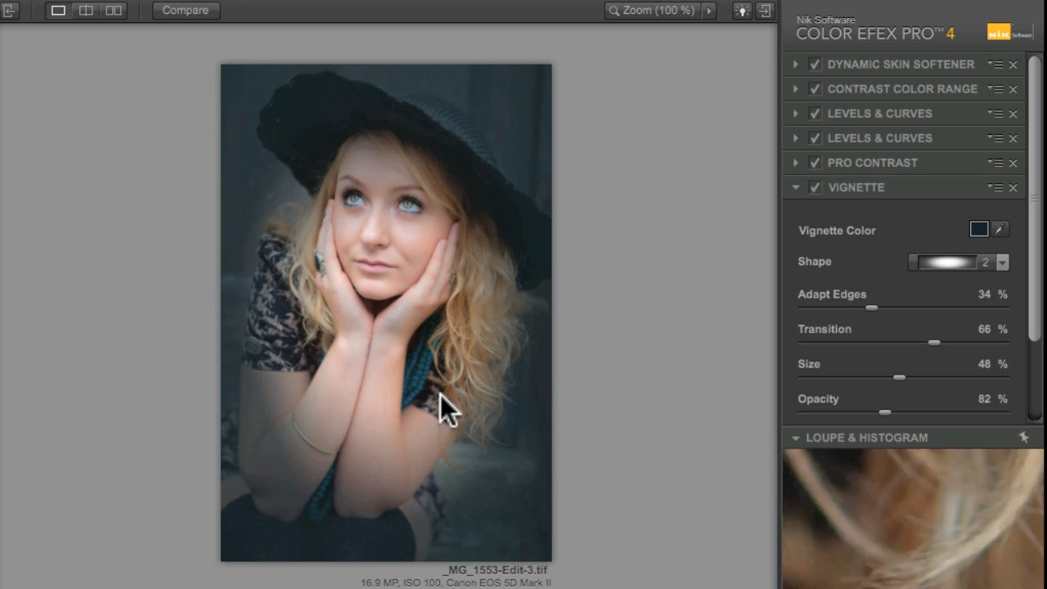
pyautogui.moveTo(341, 343)
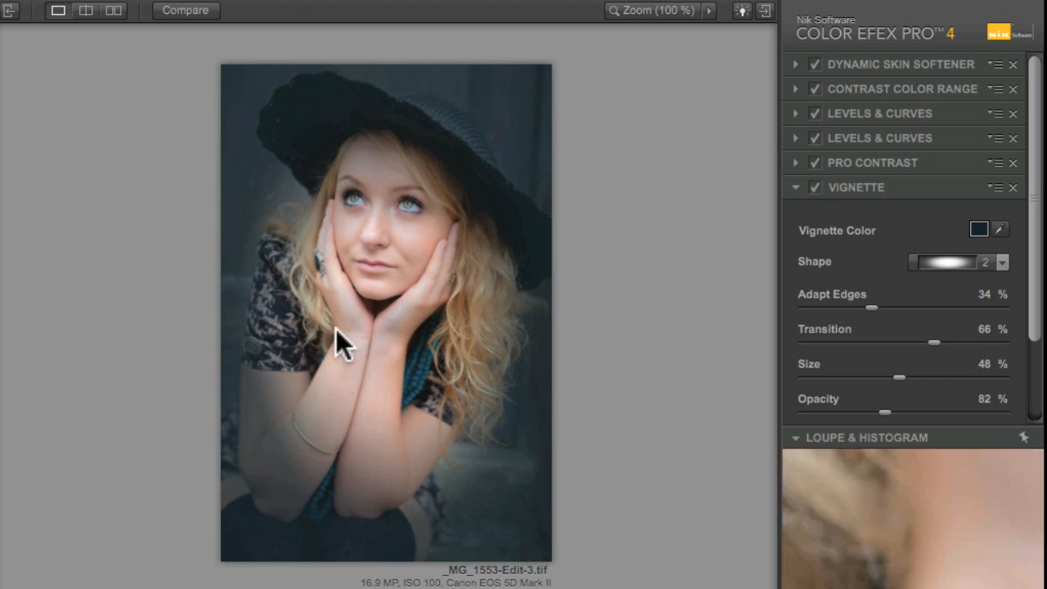
pyautogui.moveTo(800, 294)
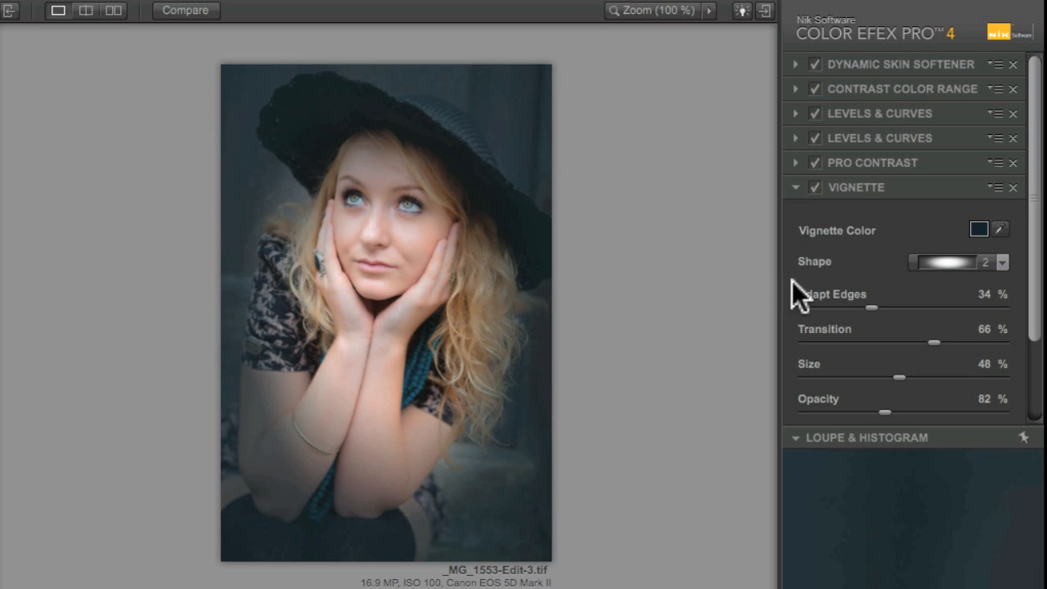
pyautogui.moveTo(915, 412)
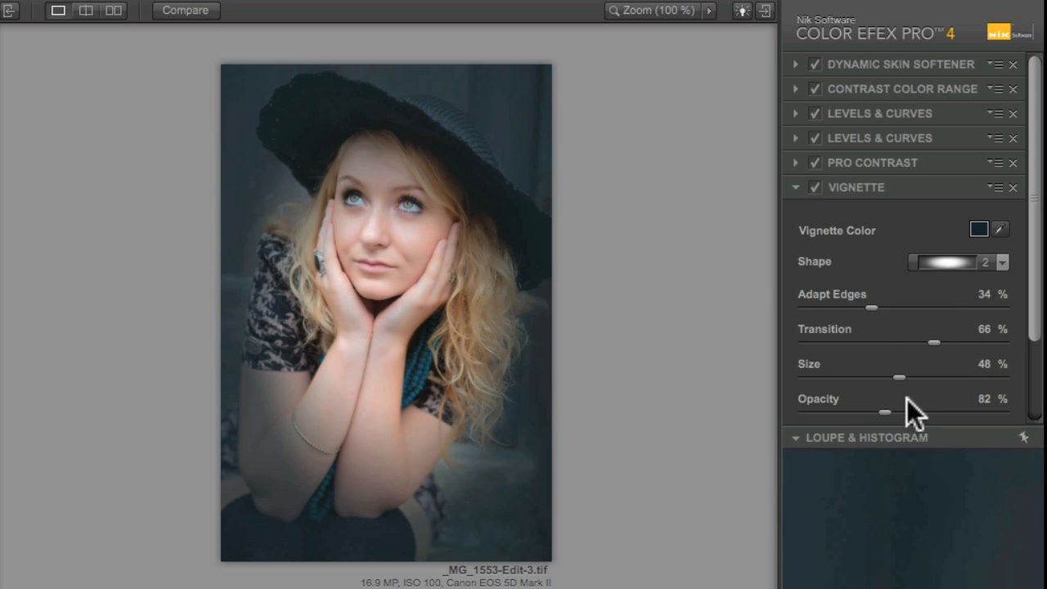
# - Drop the vignette opacity to 0%, then raise it to 32%
pyautogui.moveTo(883, 412); pyautogui.dragTo(801, 412)
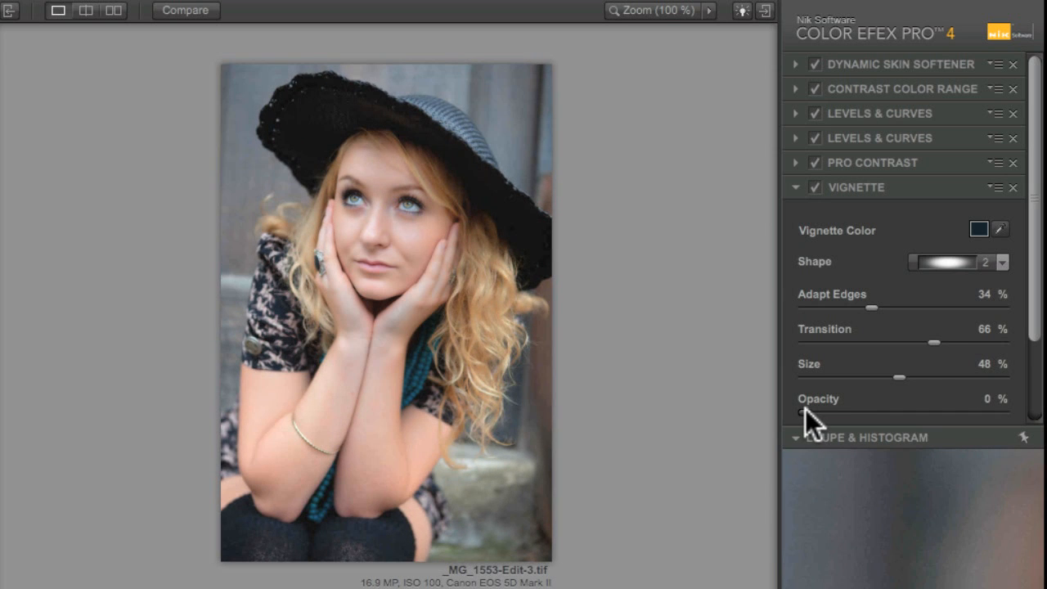
pyautogui.moveTo(810, 412); pyautogui.dragTo(834, 412)
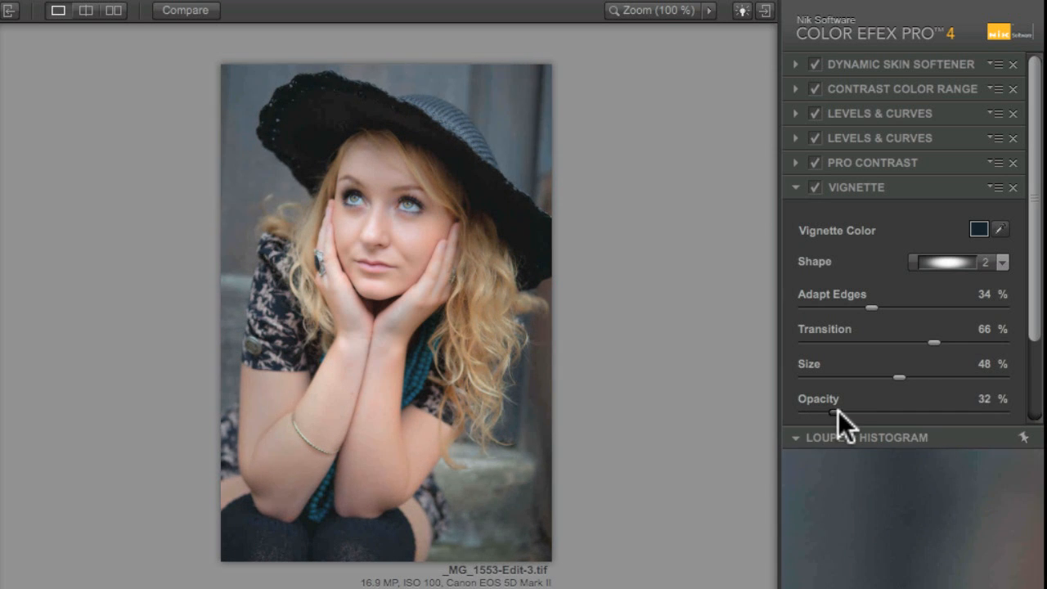
pyautogui.moveTo(831, 412); pyautogui.dragTo(834, 412)
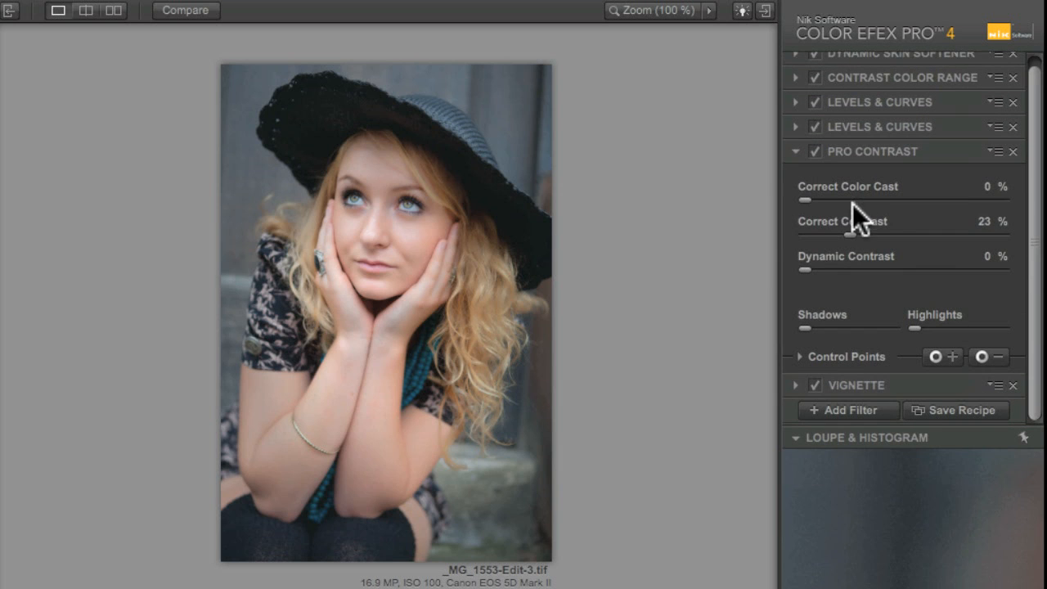
# - Raise Pro Contrast's Correct Color Cast from 0% to 15%
pyautogui.moveTo(804, 200); pyautogui.dragTo(821, 199)
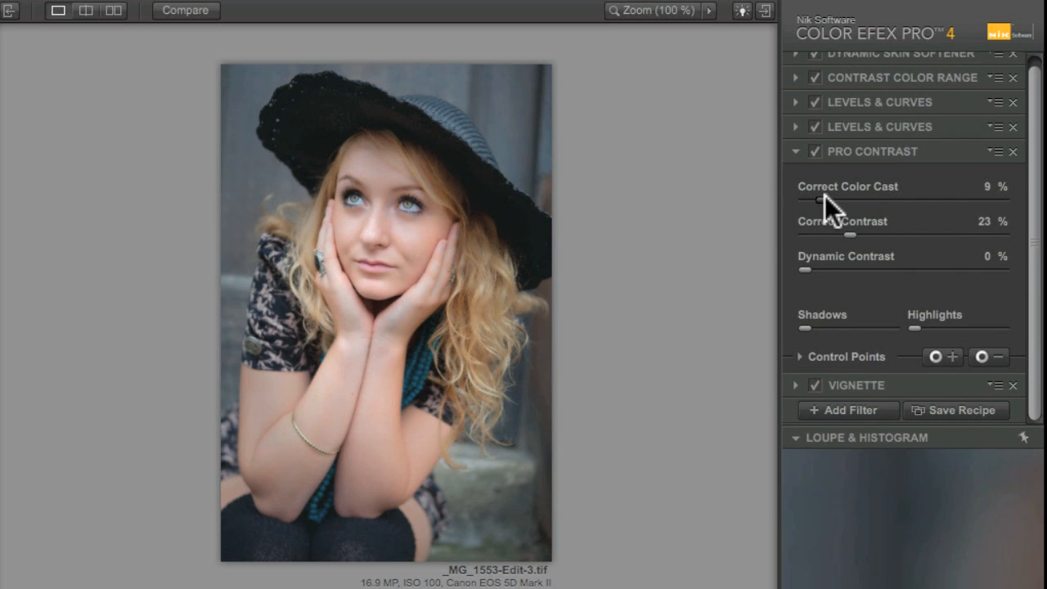
pyautogui.moveTo(818, 202); pyautogui.dragTo(826, 203)
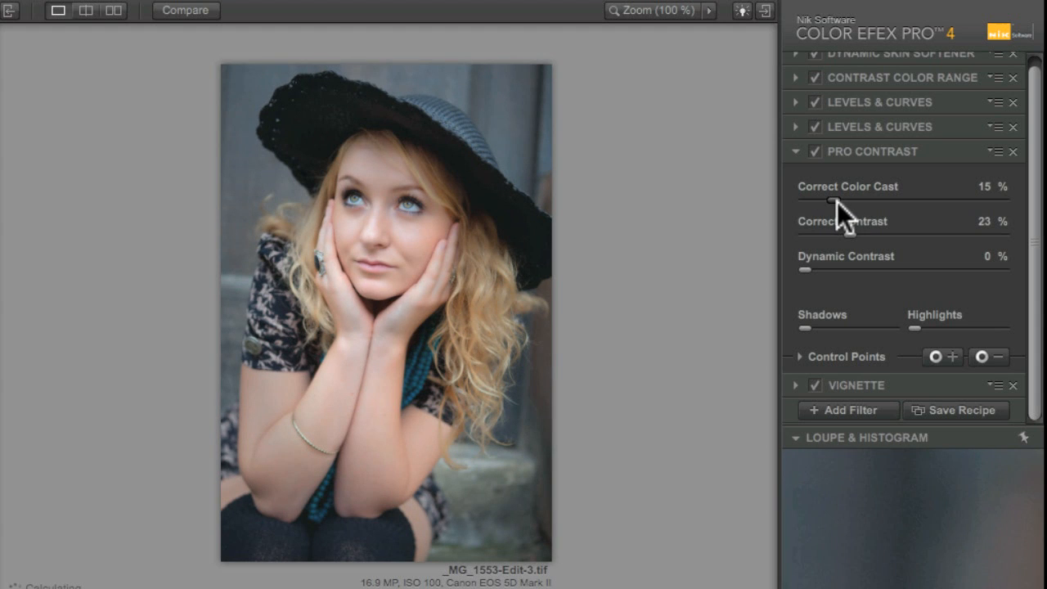
pyautogui.moveTo(753, 391)
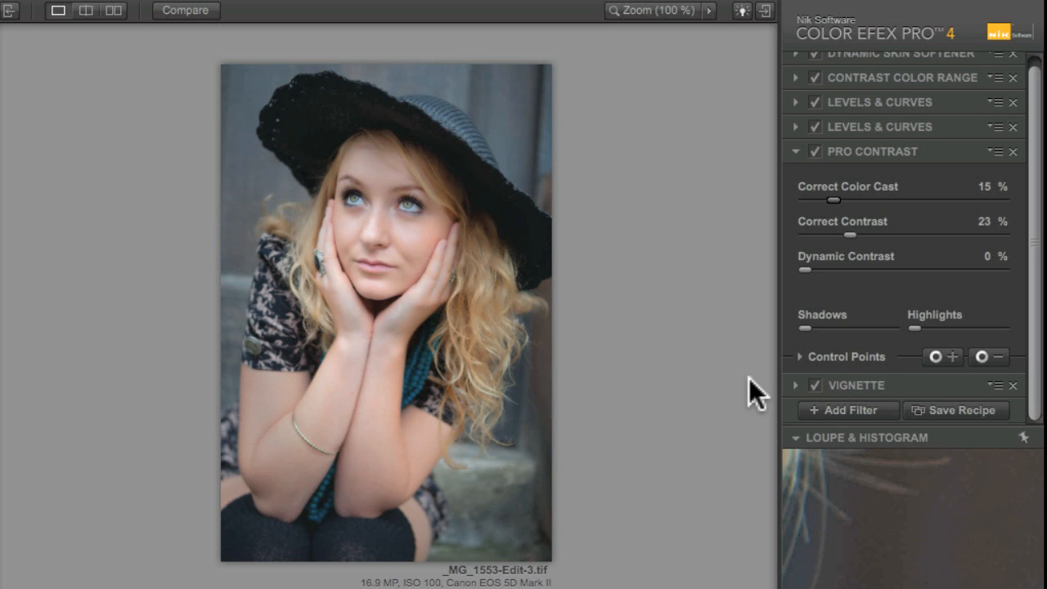
pyautogui.moveTo(275, 384)
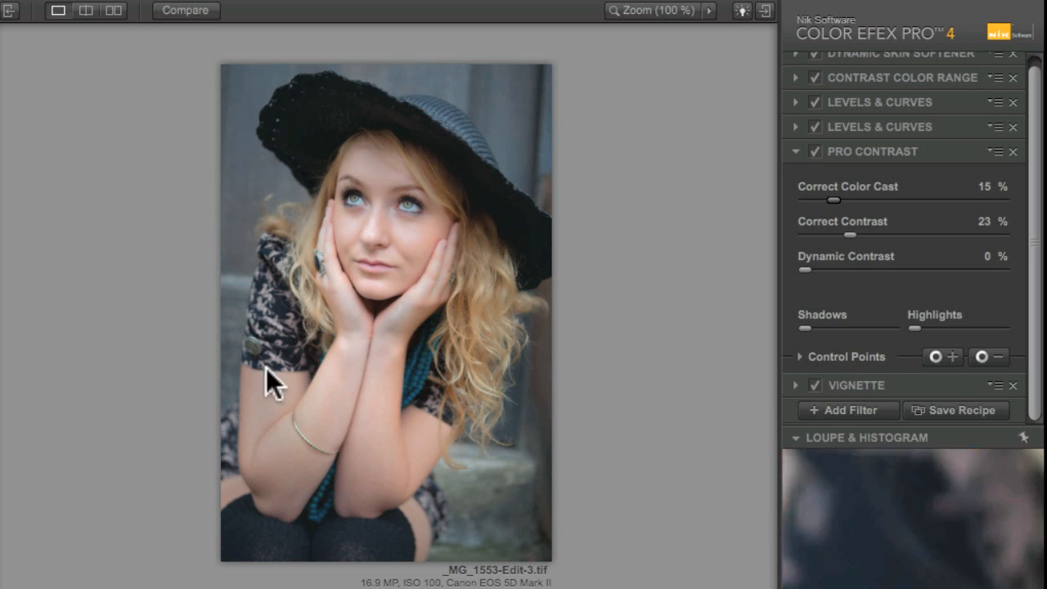
pyautogui.moveTo(487, 458)
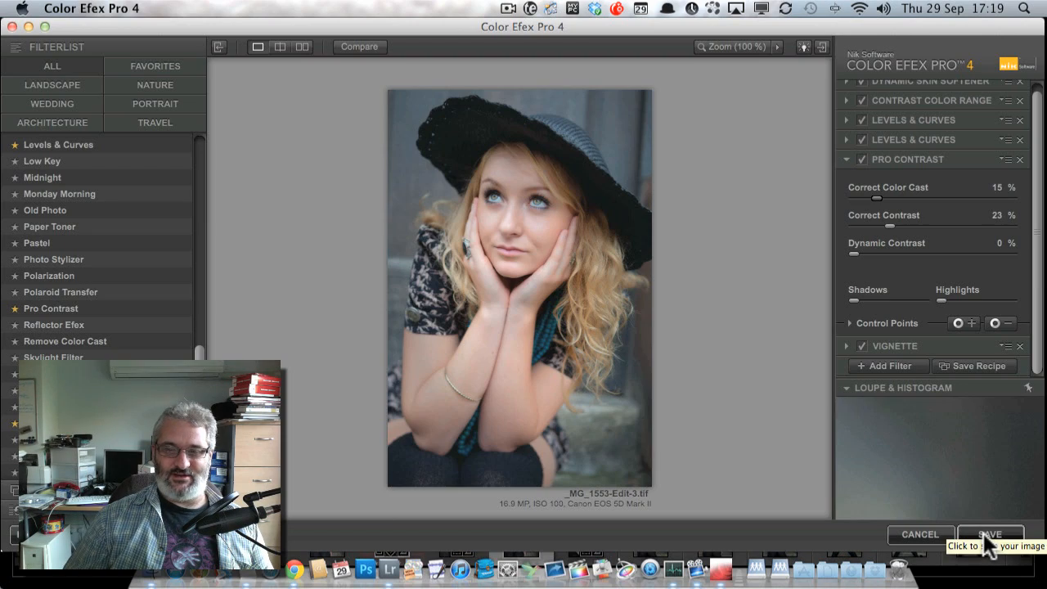
# - Save the filtered portrait so it returns to Lightroom 3
pyautogui.click(989, 533)
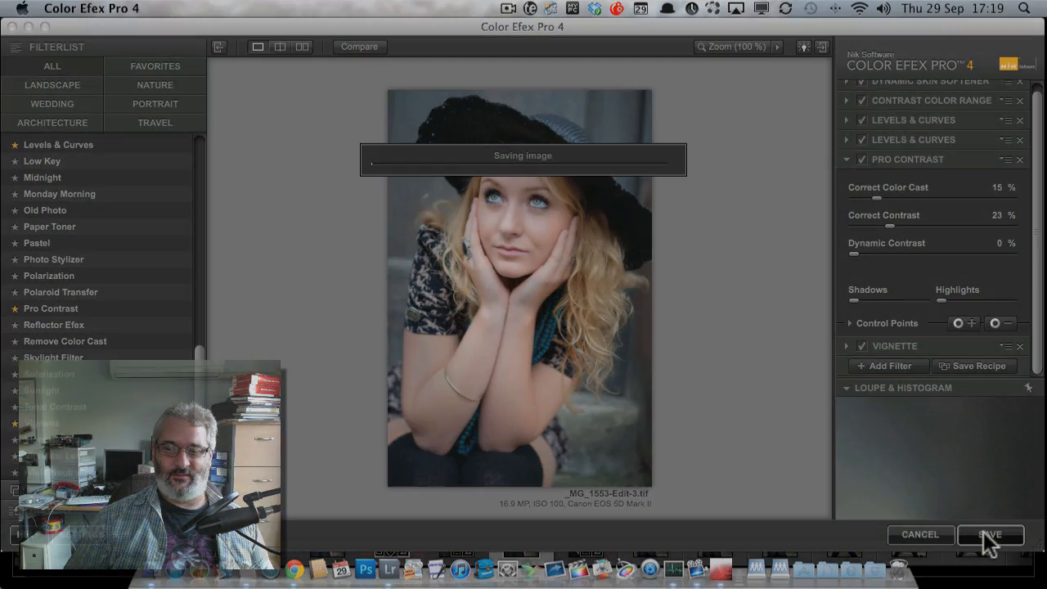
pyautogui.click(990, 533)
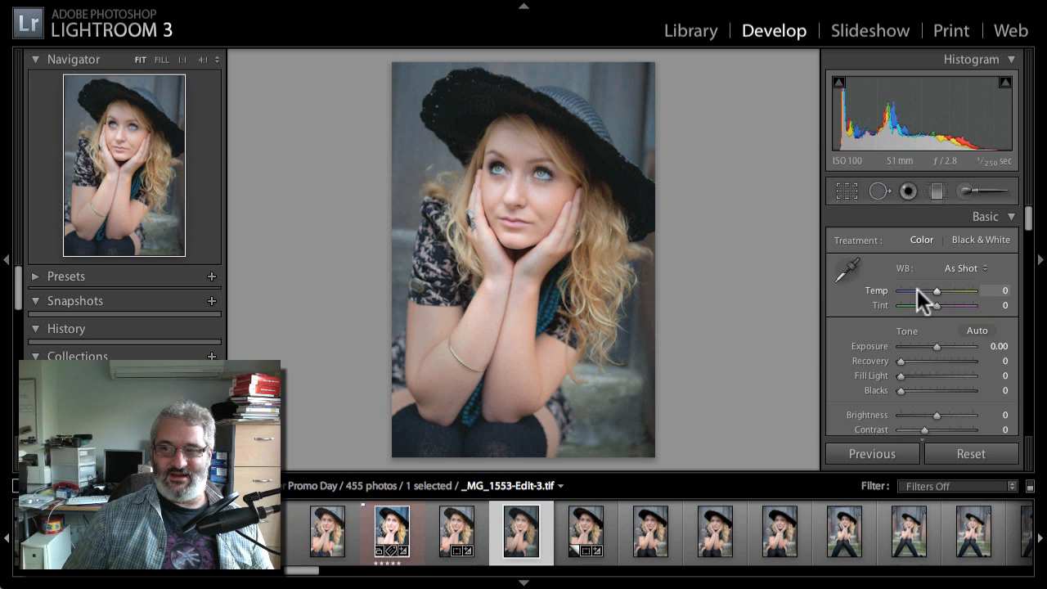
# - Raise Vibrance in the Presence panel to +45
pyautogui.scroll(-3)
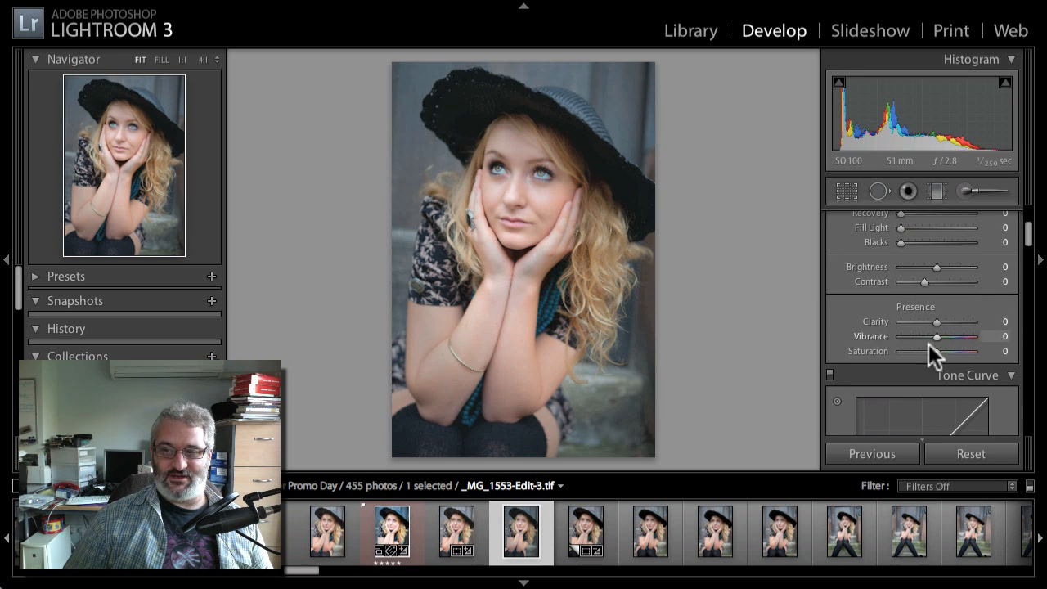
pyautogui.moveTo(938, 337); pyautogui.dragTo(958, 337)
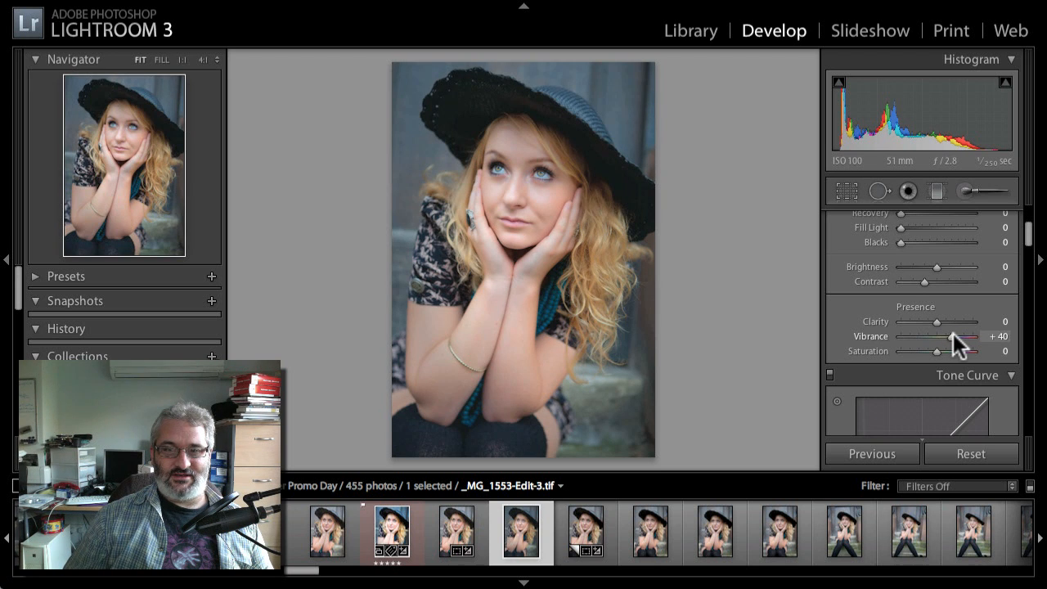
pyautogui.moveTo(956, 337); pyautogui.dragTo(964, 337)
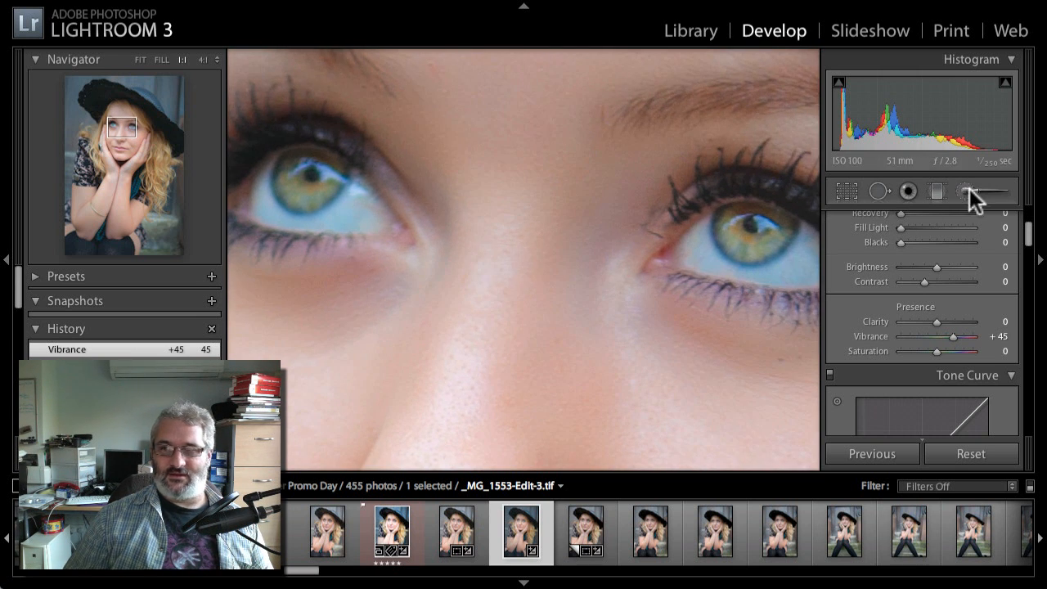
# - Brush a -57 saturation adjustment onto the whites of the right eye
pyautogui.click(965, 196)
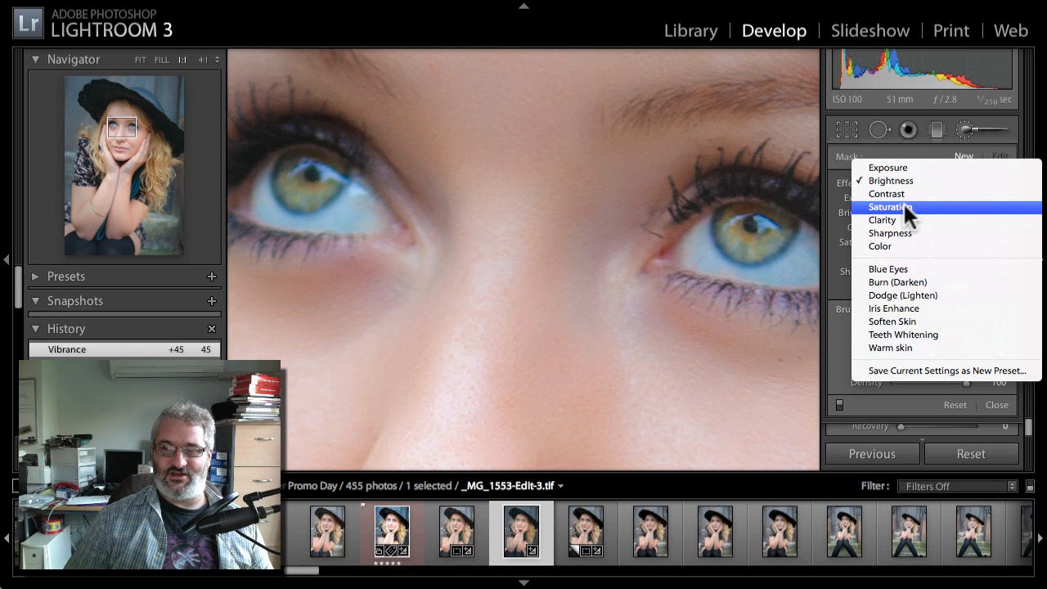
pyautogui.click(889, 206)
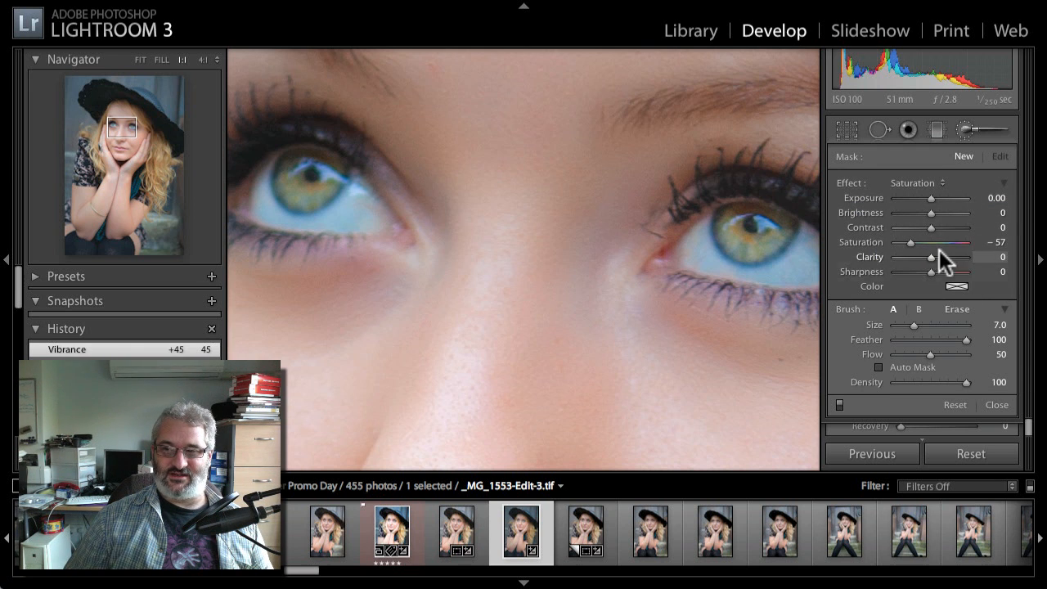
pyautogui.moveTo(640, 236)
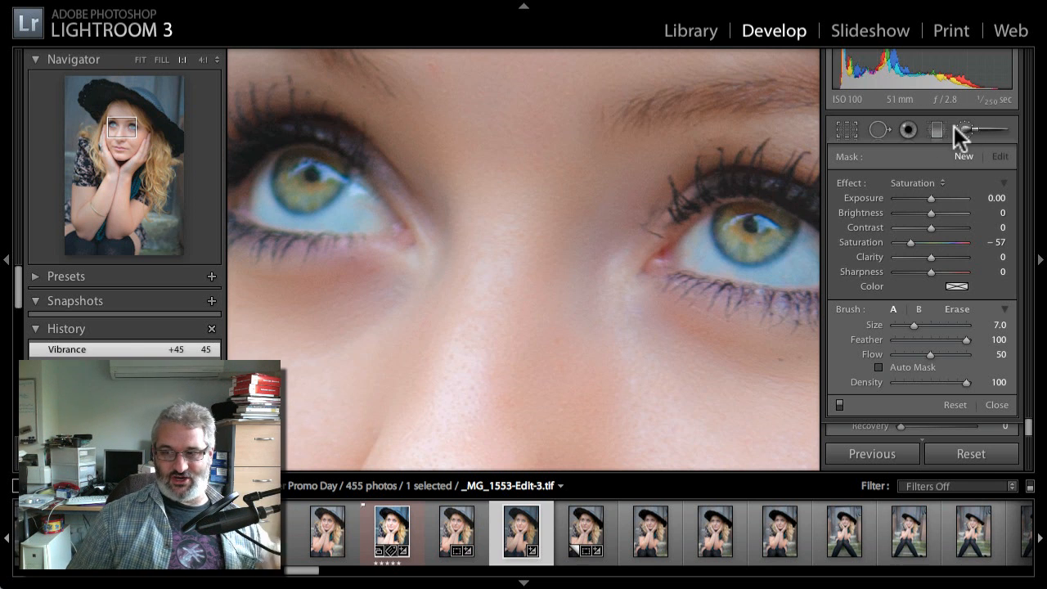
pyautogui.moveTo(705, 252)
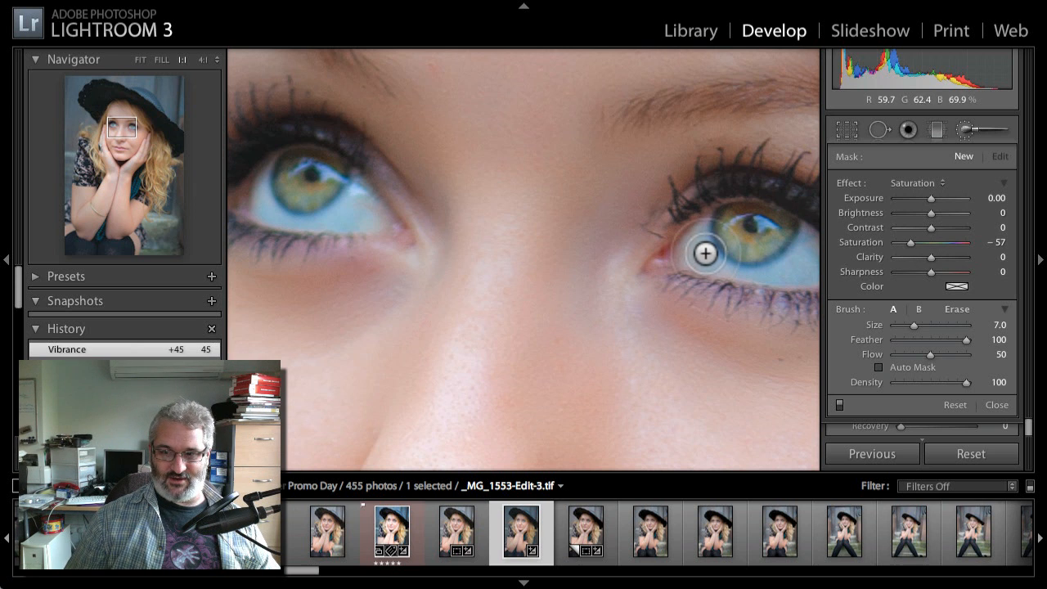
pyautogui.click(705, 252)
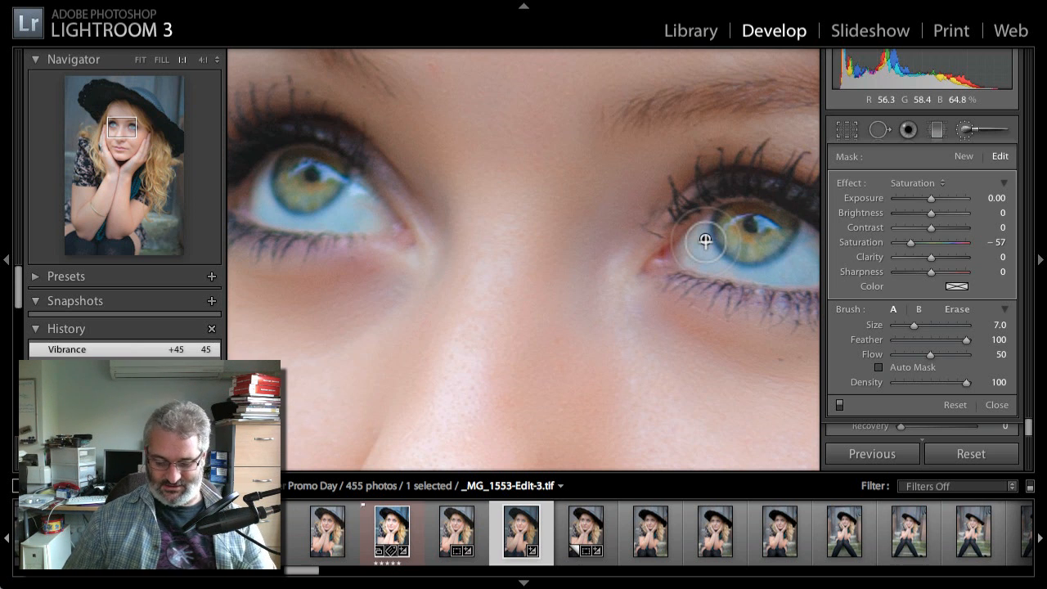
pyautogui.click(708, 264)
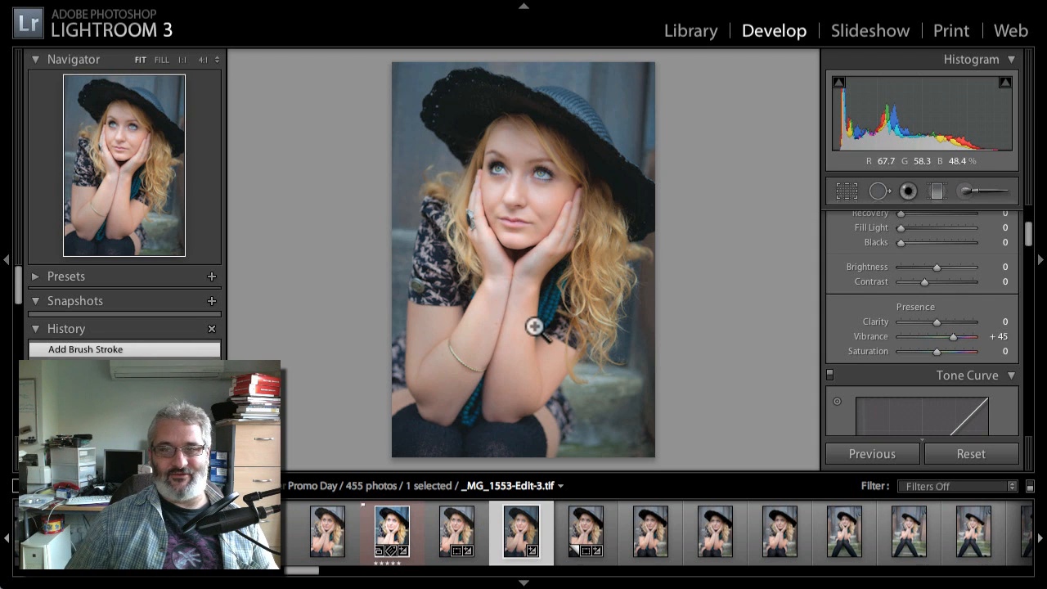
pyautogui.moveTo(476, 389)
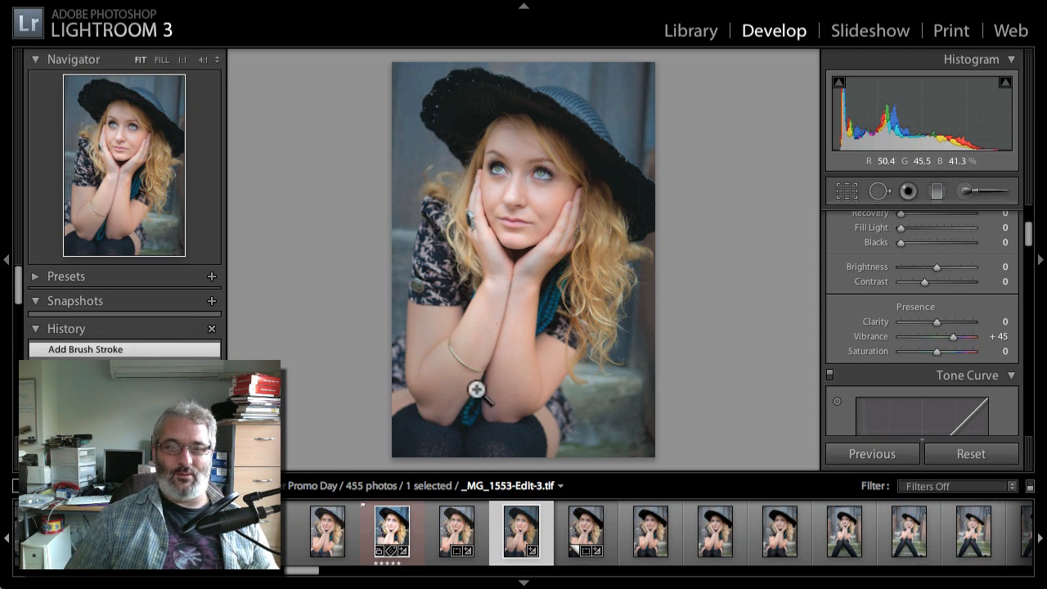
pyautogui.moveTo(499, 113)
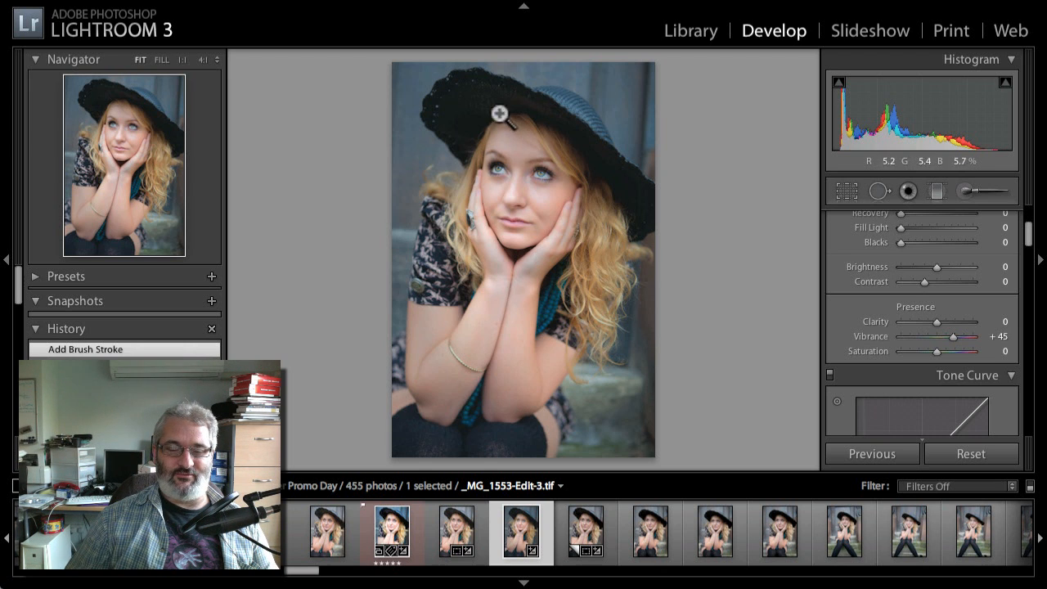
pyautogui.moveTo(514, 178)
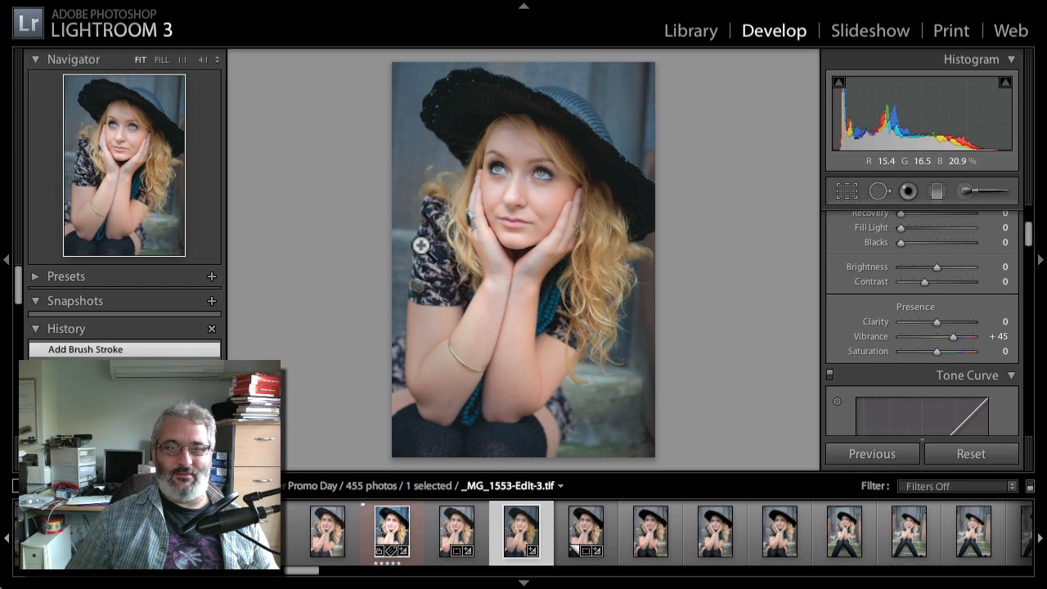
pyautogui.moveTo(615, 121)
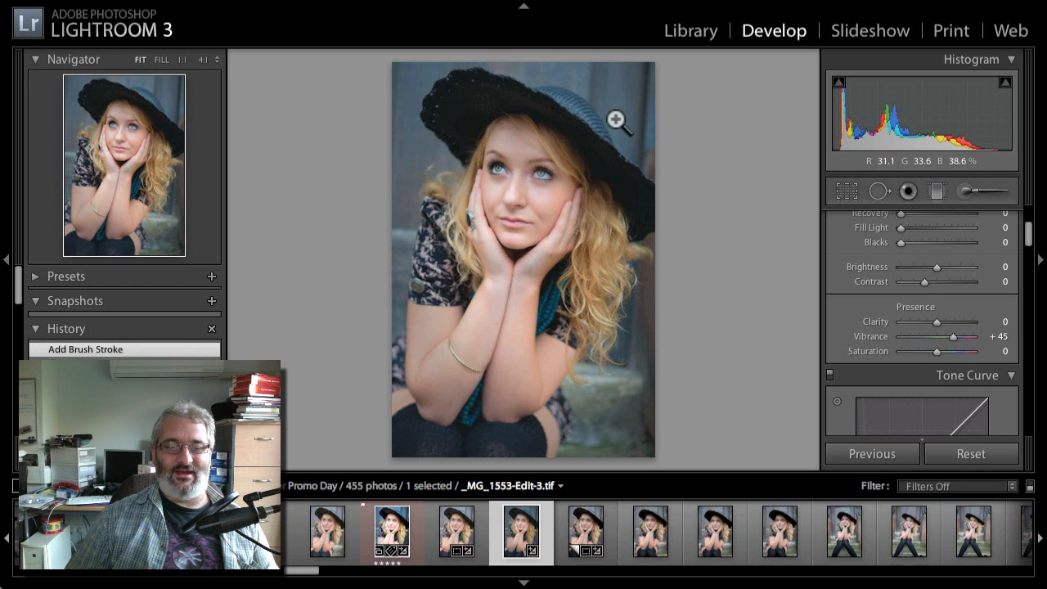
pyautogui.moveTo(946, 331)
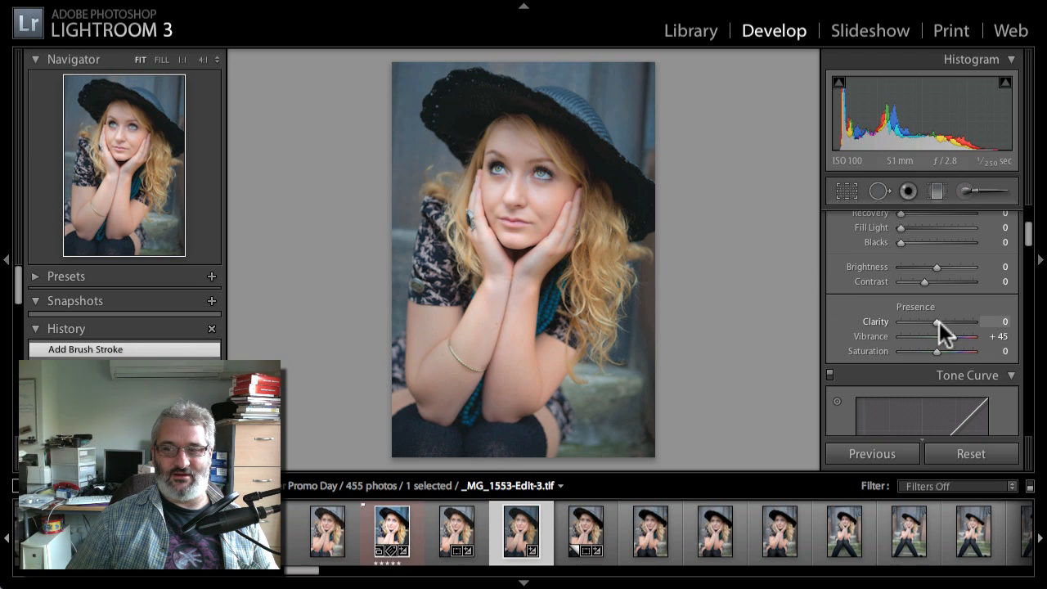